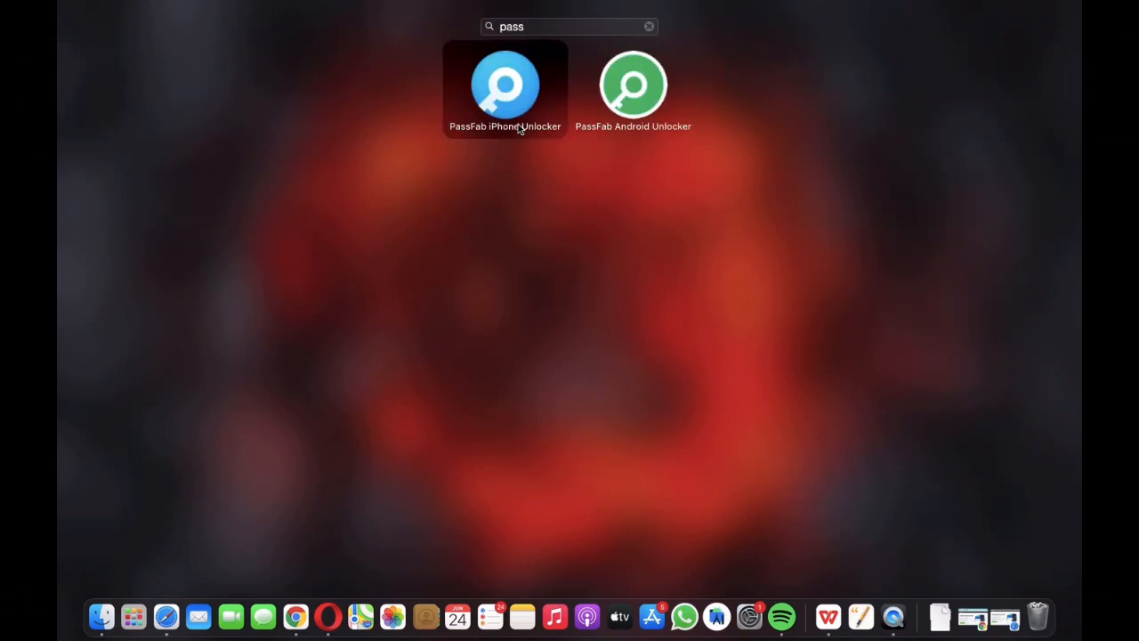
mouse_move(633, 85)
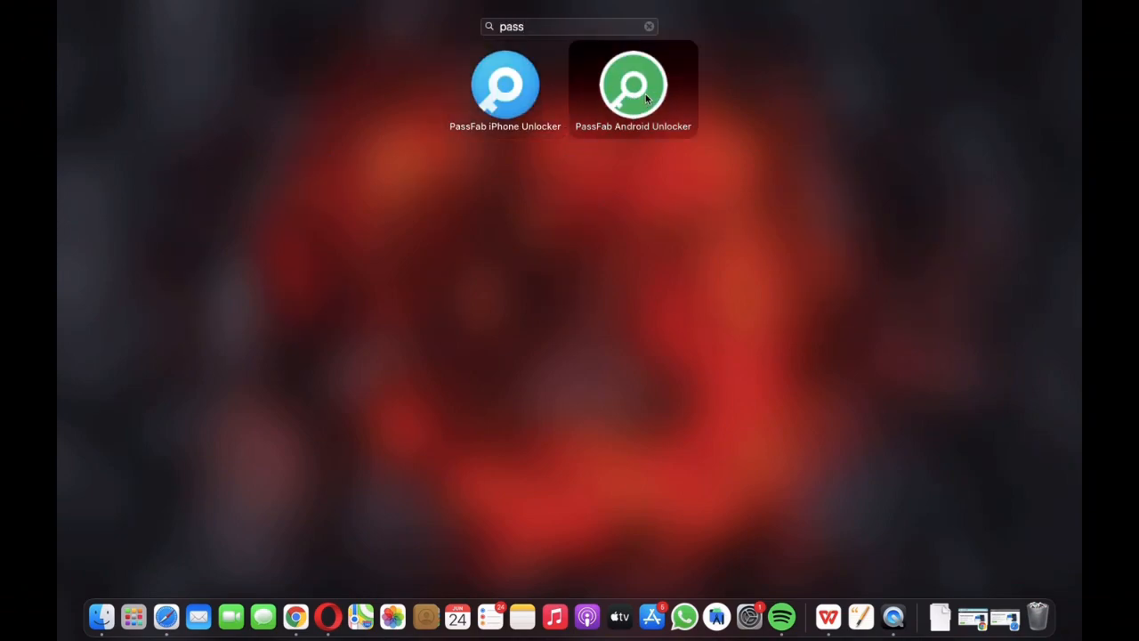